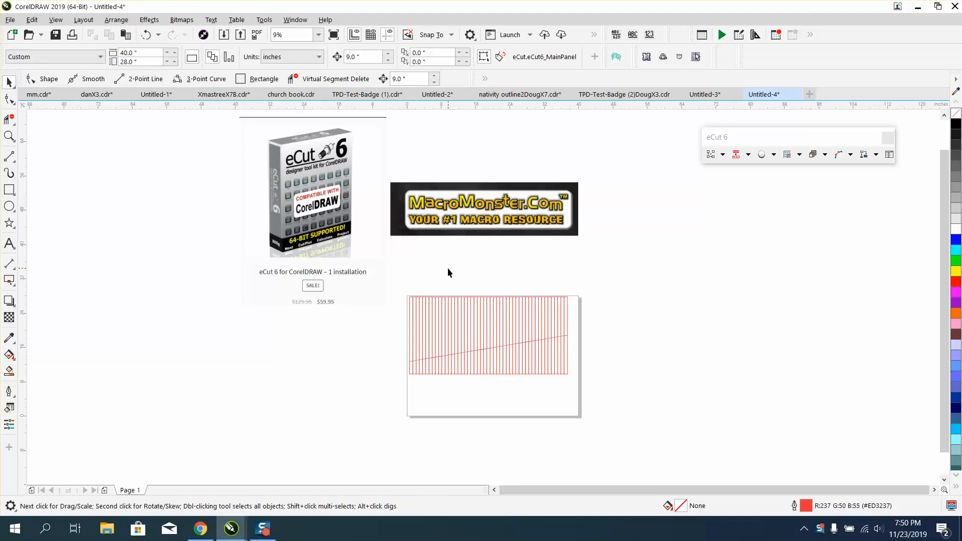
pyautogui.moveTo(579, 215)
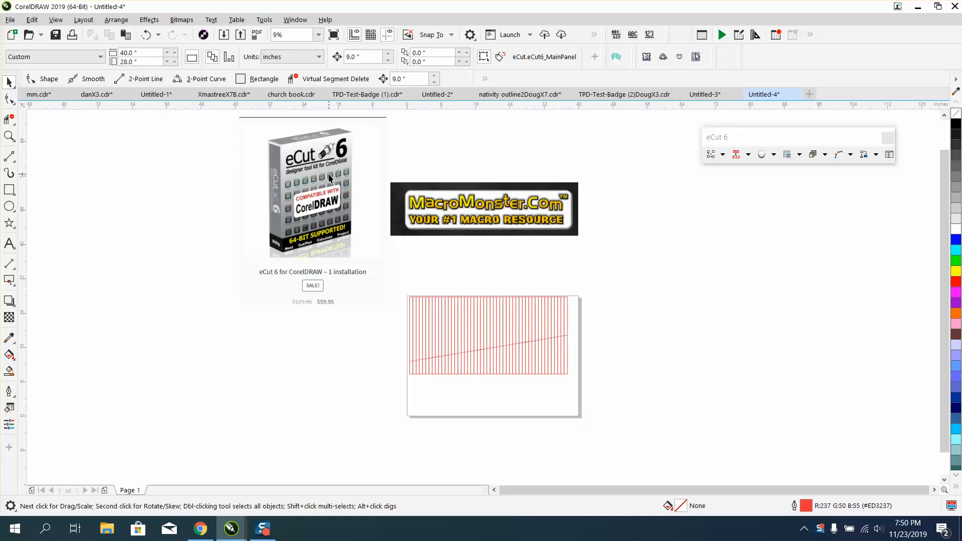
pyautogui.moveTo(323, 310)
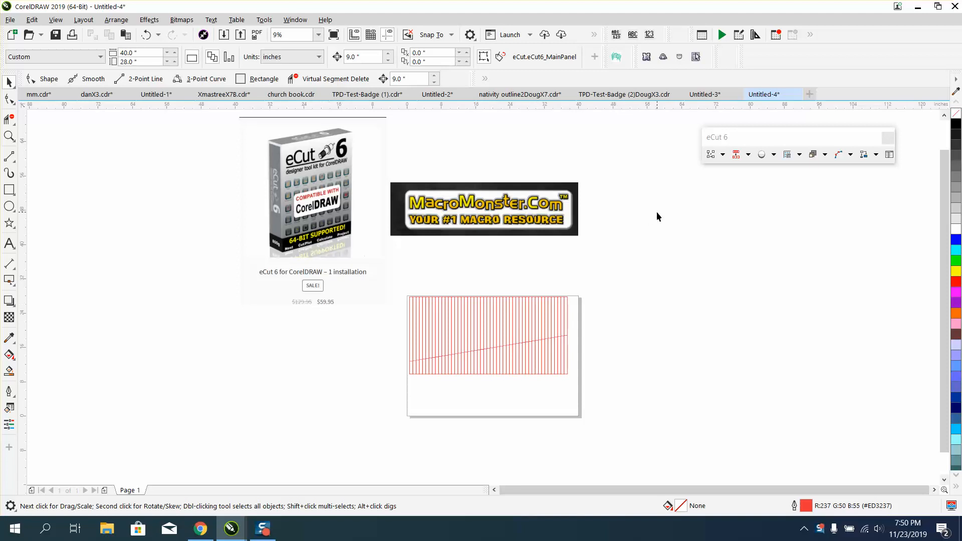
pyautogui.moveTo(142, 195)
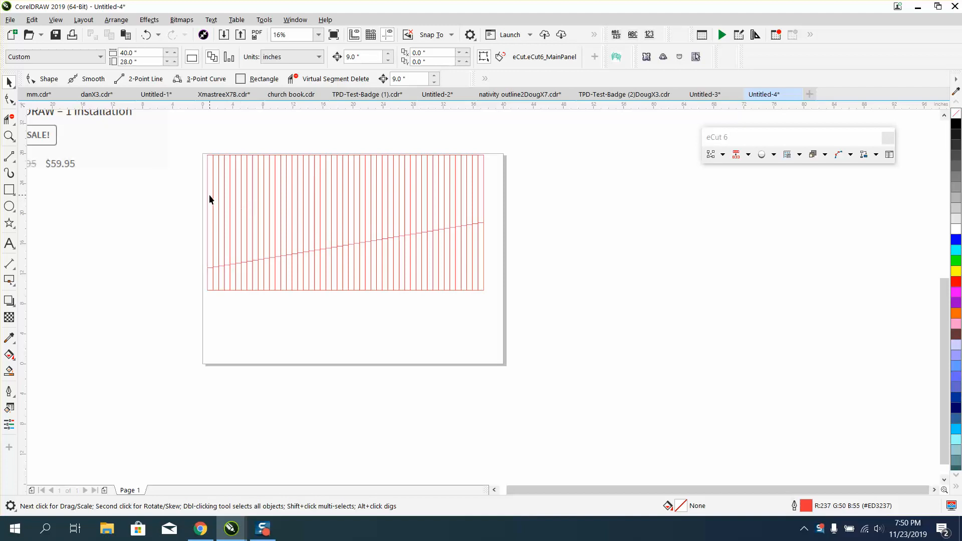
# Marquee-select all 52 lines of the vertical-line grid with the Pick tool.
pyautogui.click(211, 221)
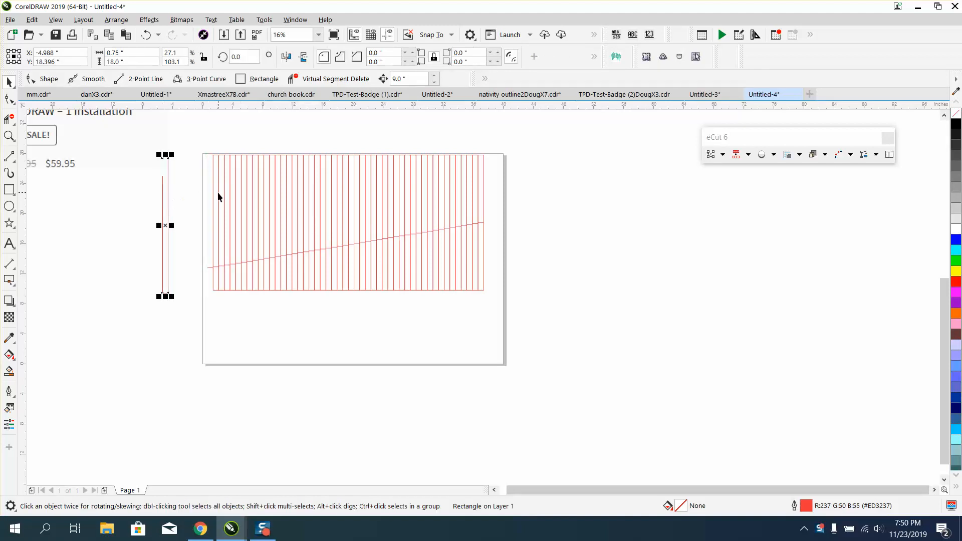
pyautogui.moveTo(165, 225); pyautogui.dragTo(193, 231)
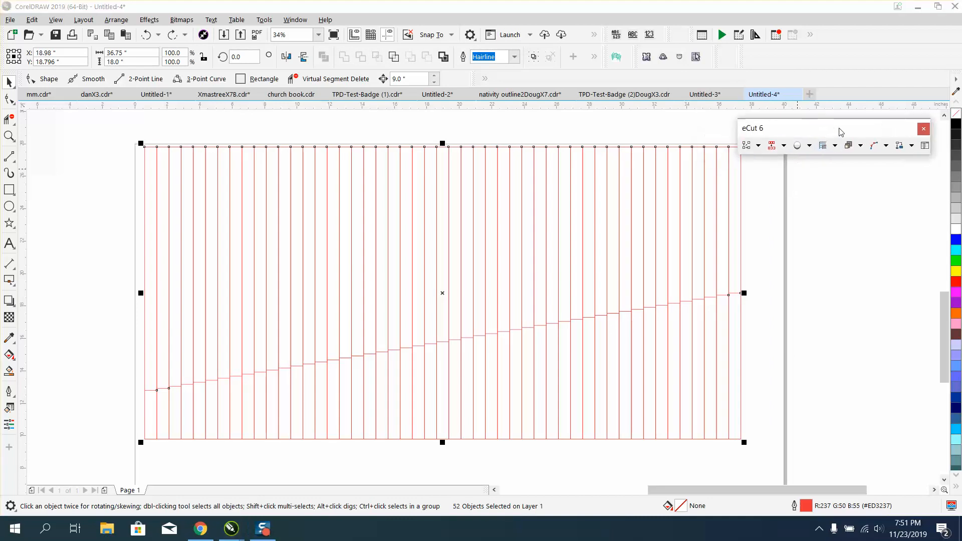
# Run eCut 6 Remove duplicate edges on the grid with Leave original checked.
pyautogui.click(783, 146)
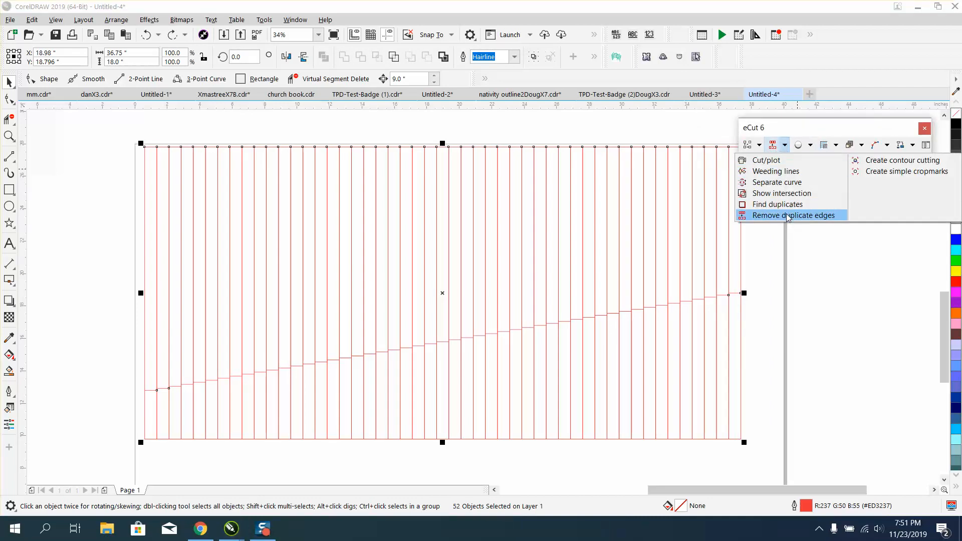
pyautogui.click(792, 215)
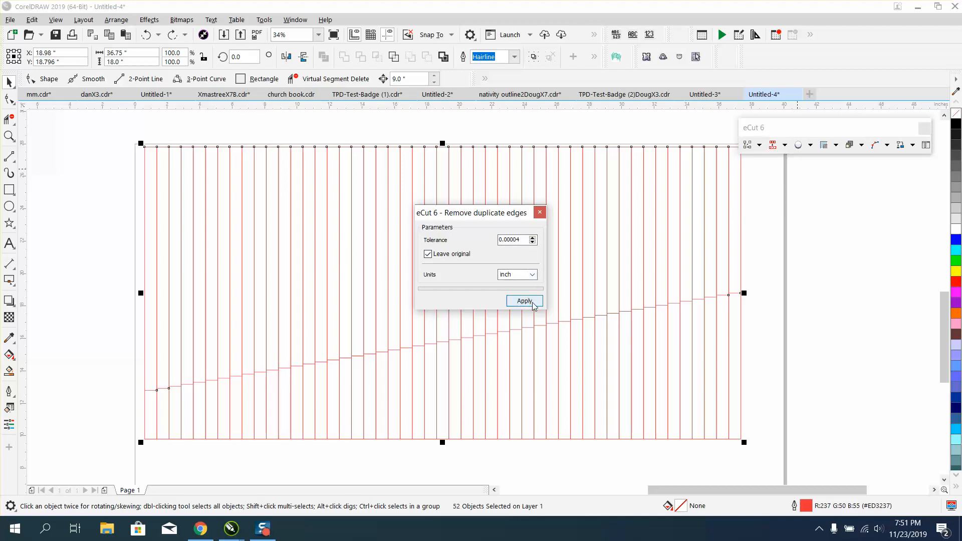
pyautogui.click(524, 300)
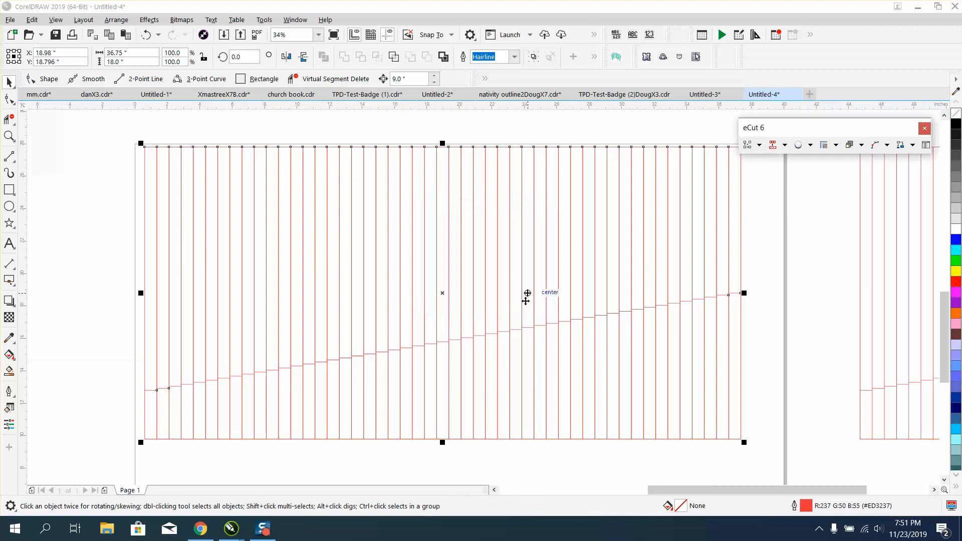
pyautogui.scroll(-3)
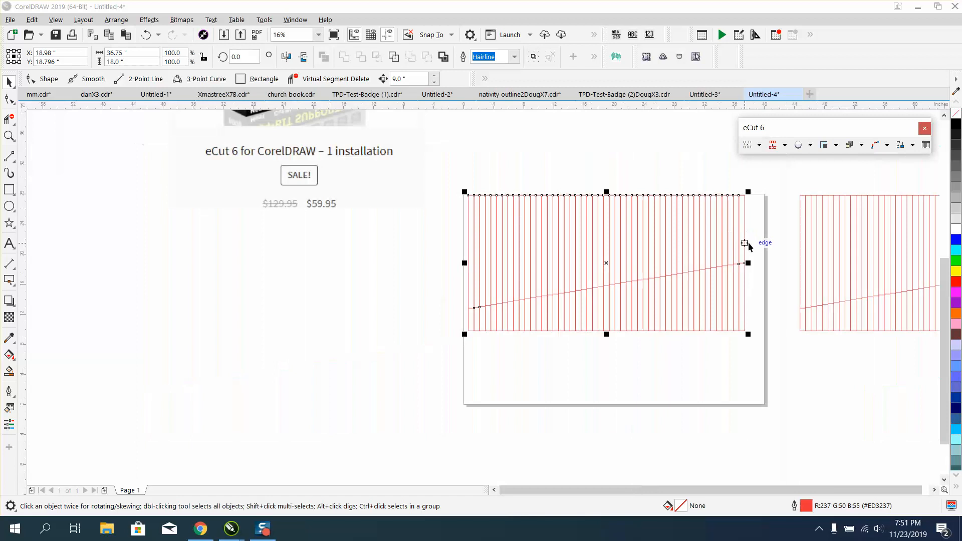
pyautogui.scroll(-3)
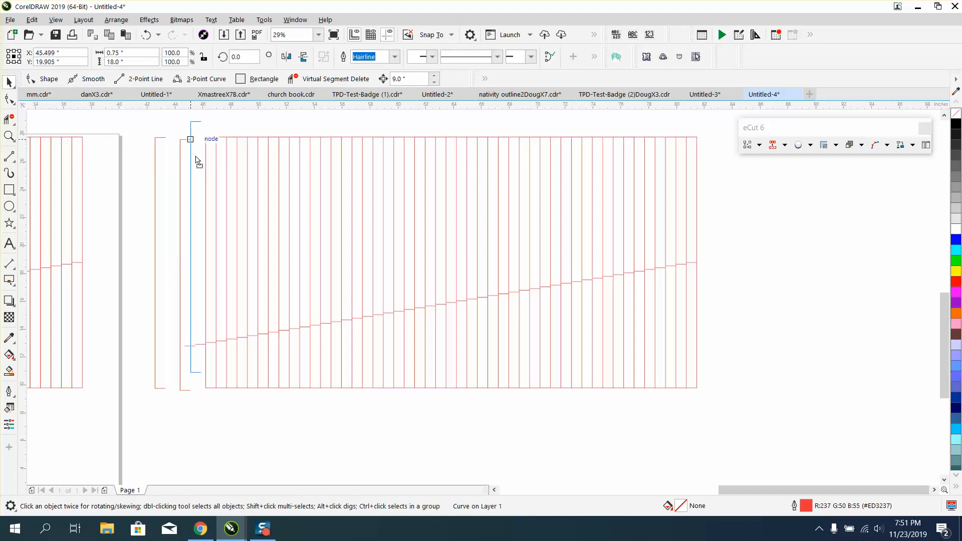
pyautogui.click(147, 35)
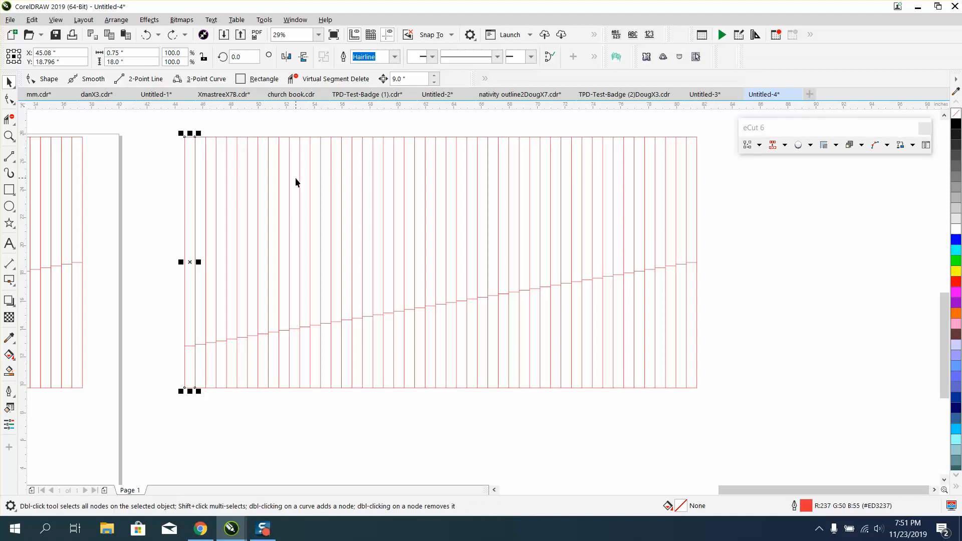
pyautogui.moveTo(366, 186)
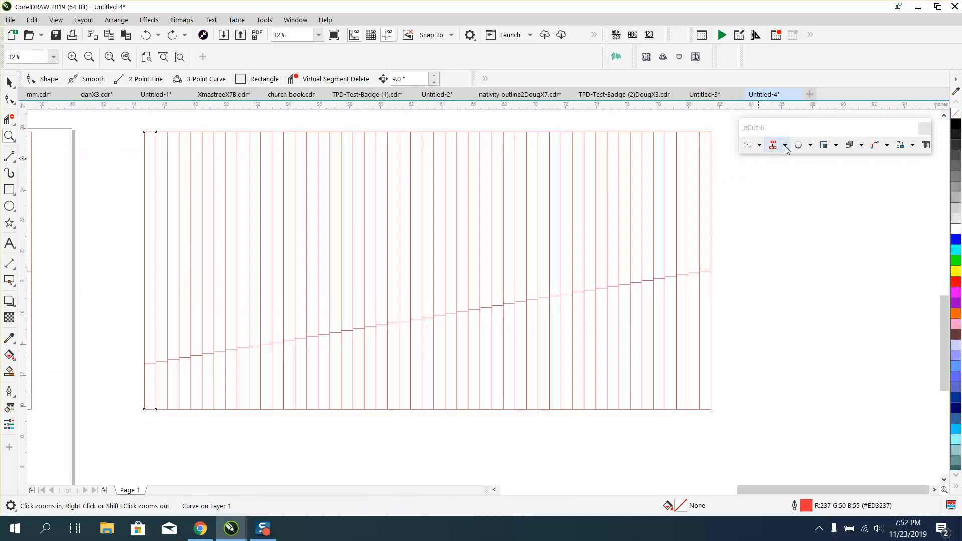
# Drag a line off the processed copy's right end to show it is a single curve.
pyautogui.click(784, 145)
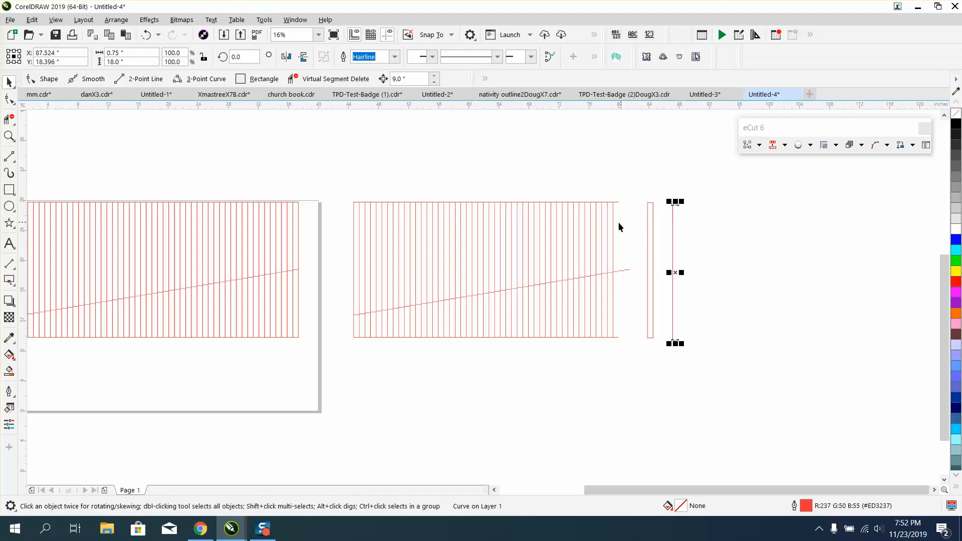
pyautogui.moveTo(672, 270); pyautogui.dragTo(708, 270)
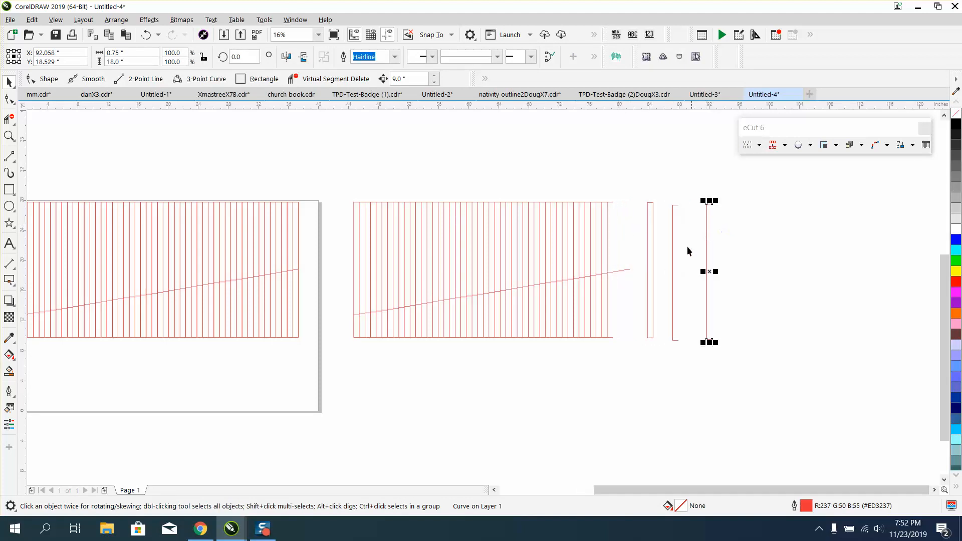
pyautogui.click(223, 34)
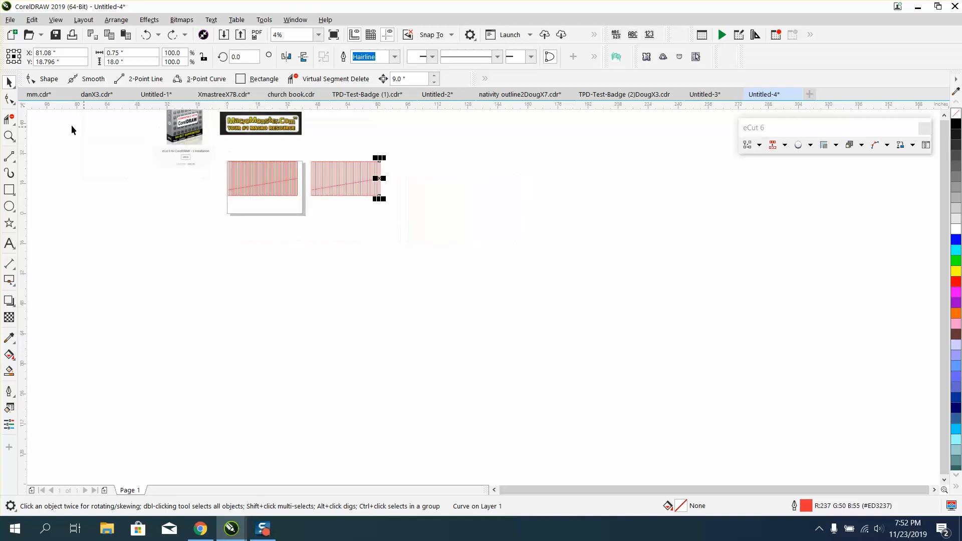
pyautogui.click(252, 156)
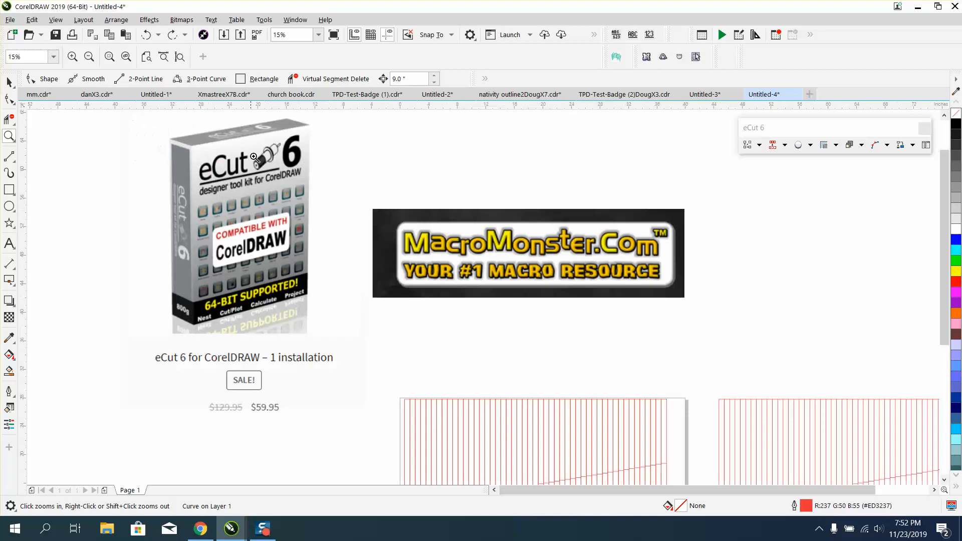